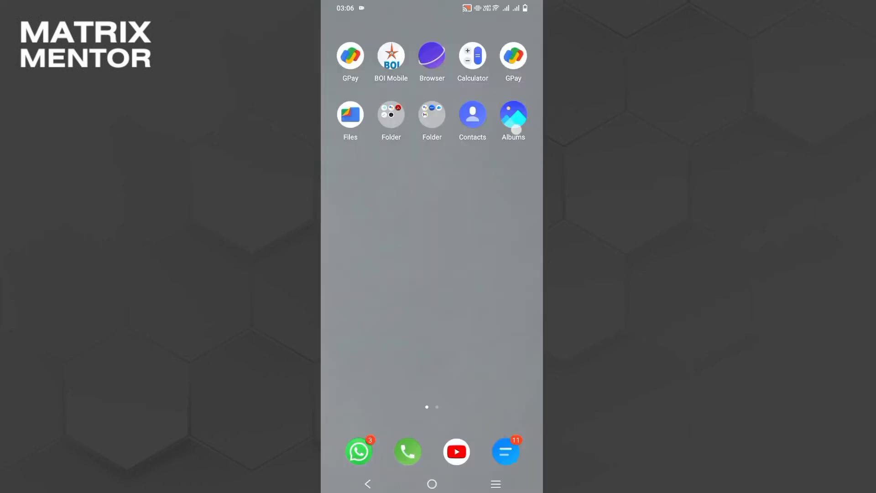
Step: Launch the Albums gallery from the home screen to the All photos grid
{"action": "left_click", "coordinate": [513, 115]}
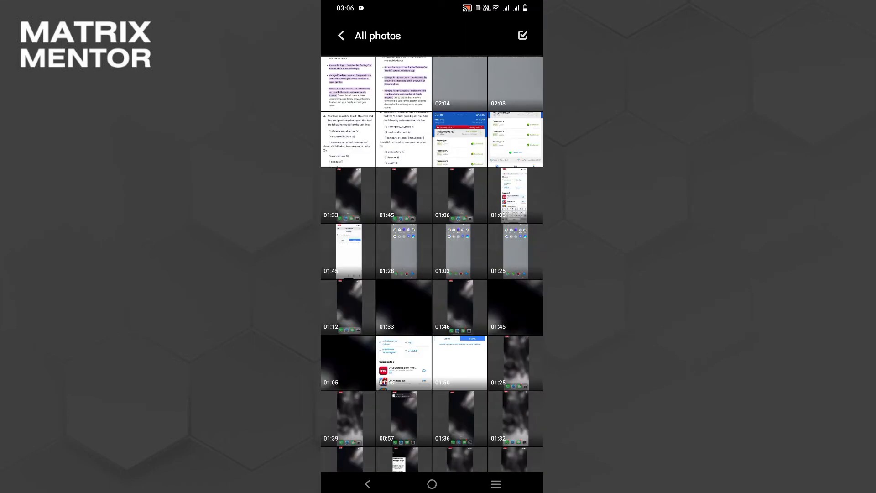